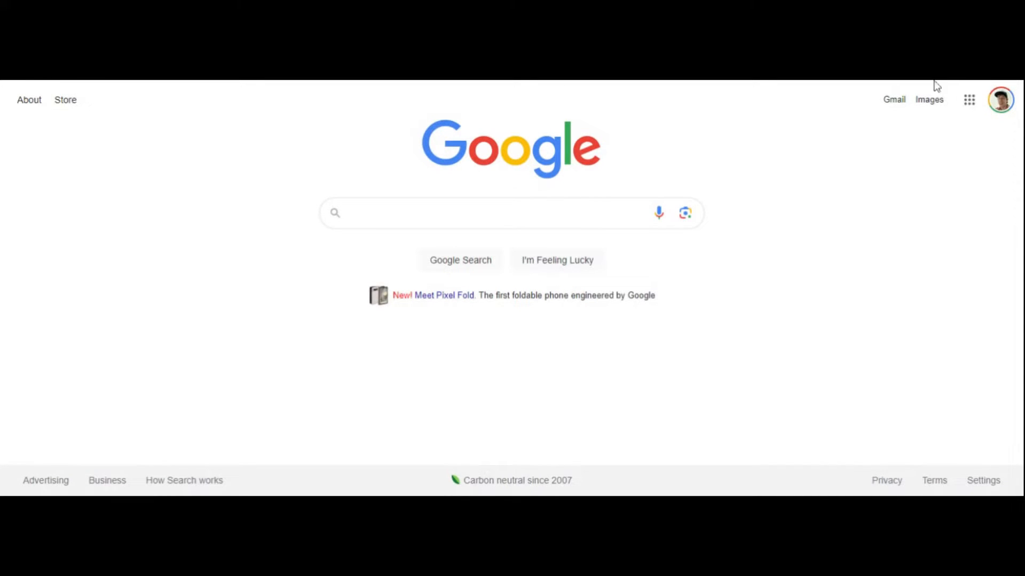
# Search Google for 'minn media marketing sauk rapids mn' via the 'minn me' suggestion.
pyautogui.click(1001, 99)
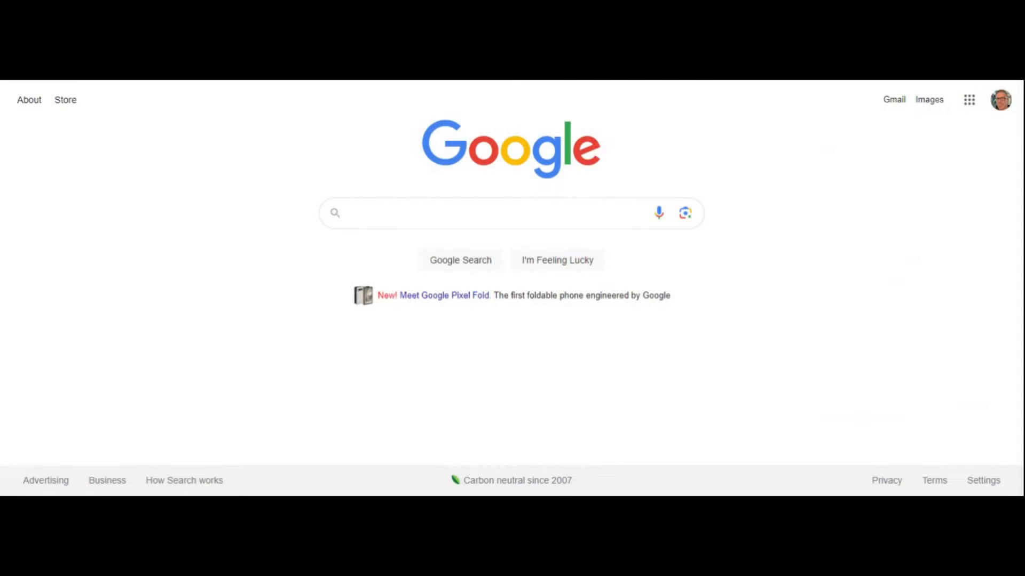
pyautogui.click(483, 213)
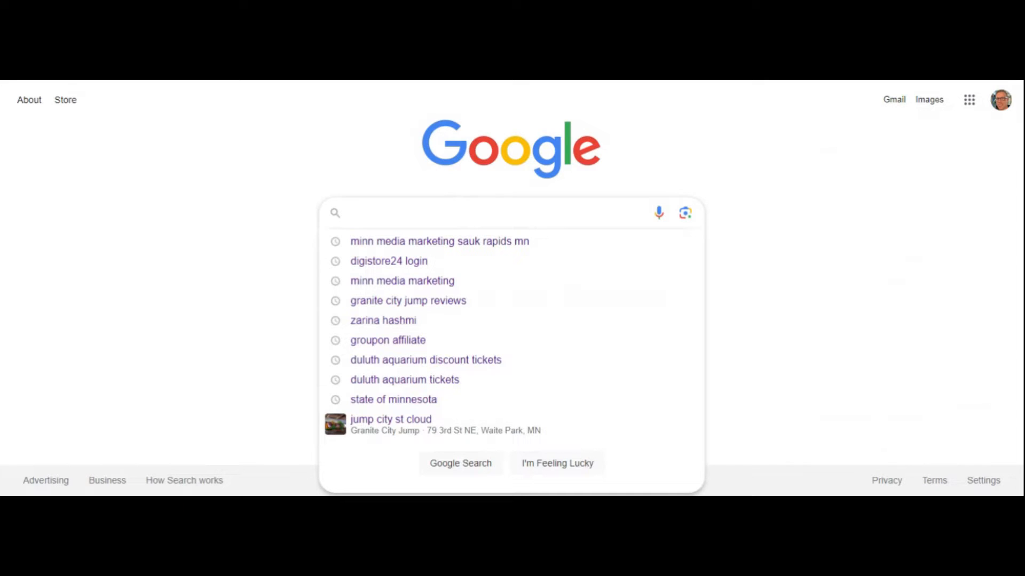
pyautogui.write('m')
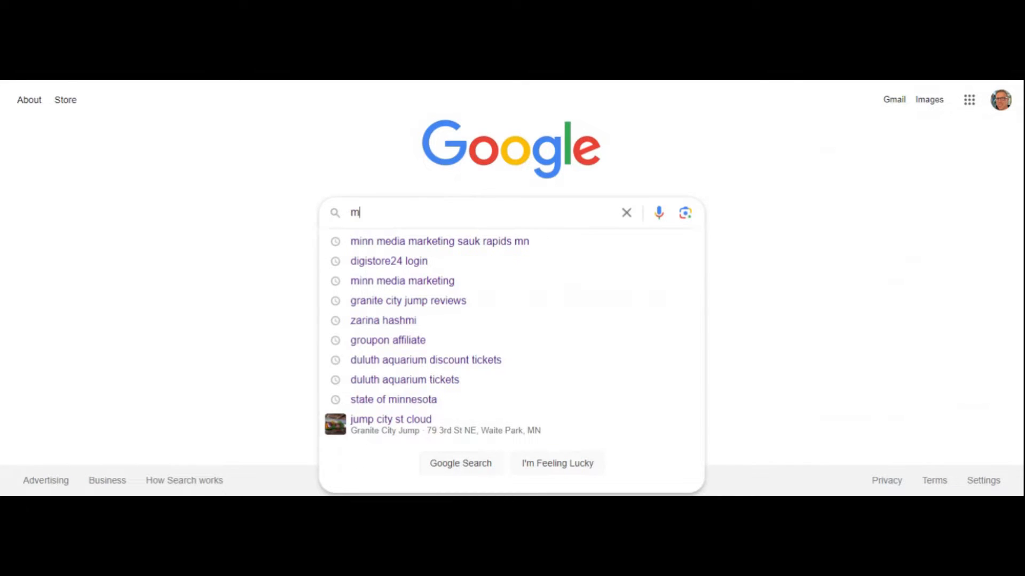
pyautogui.write('inn me')
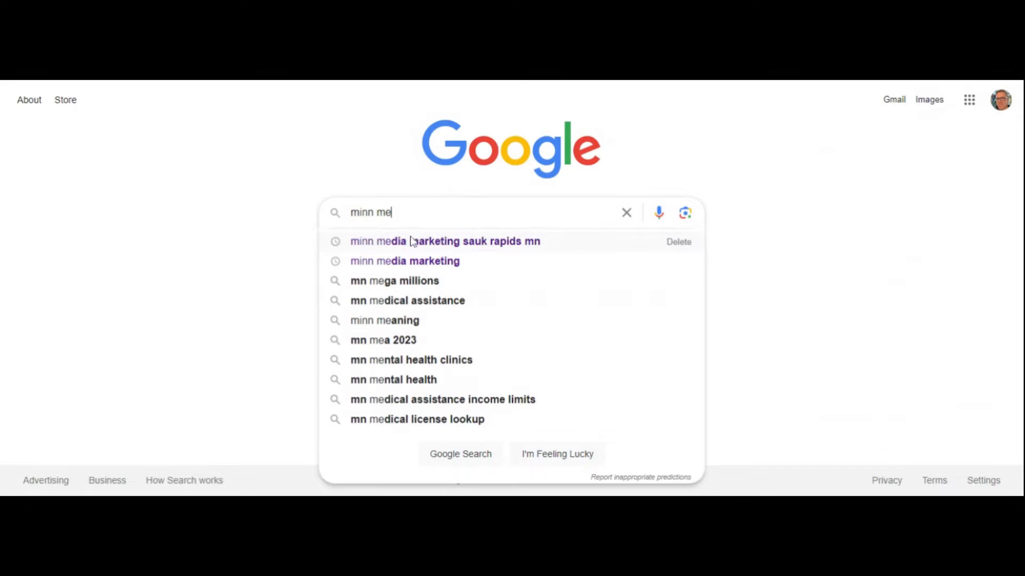
pyautogui.click(446, 241)
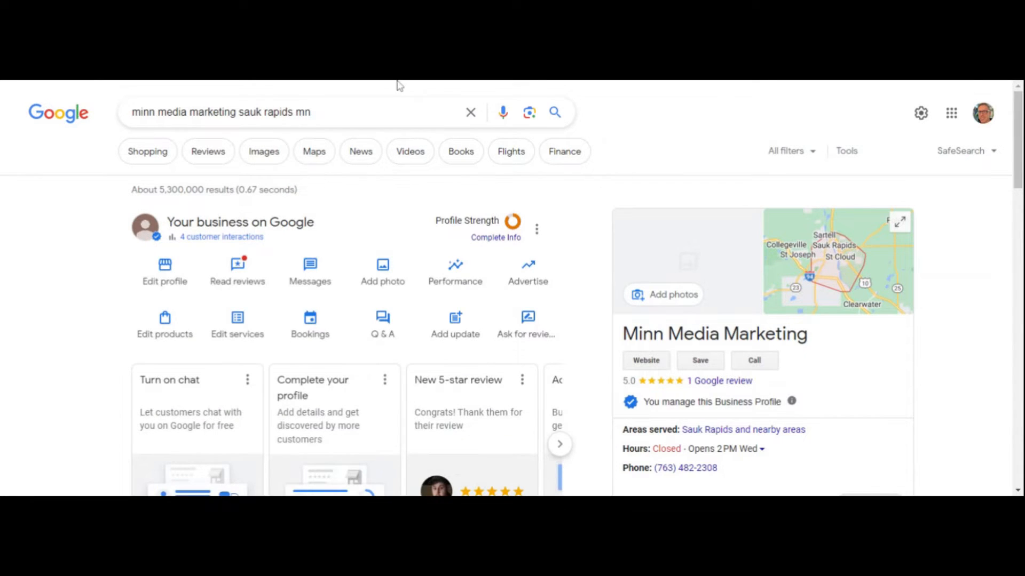
pyautogui.moveTo(88, 262)
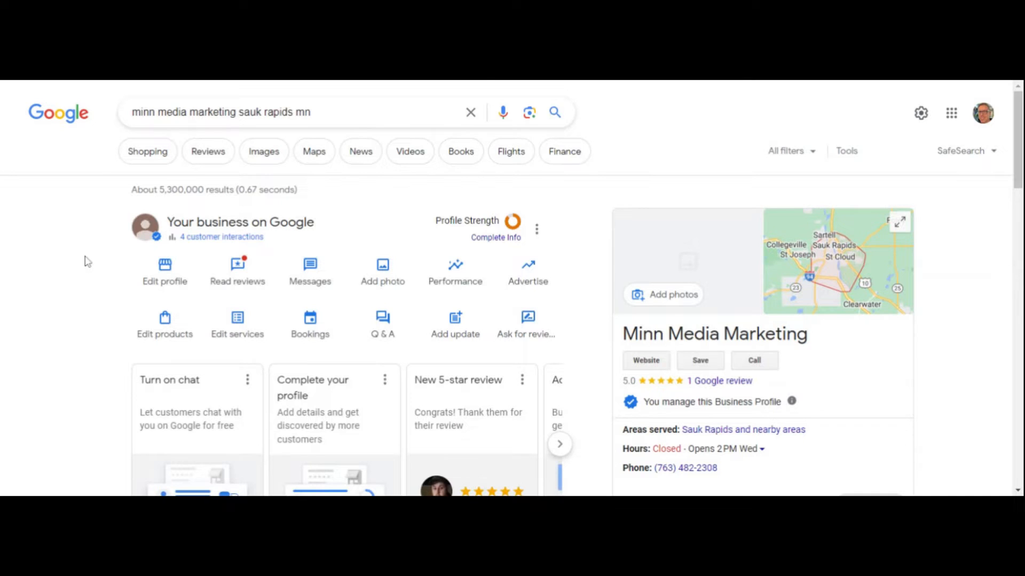
# Open the three-dot options menu beside Profile Strength on the business profile.
pyautogui.scroll(-3)
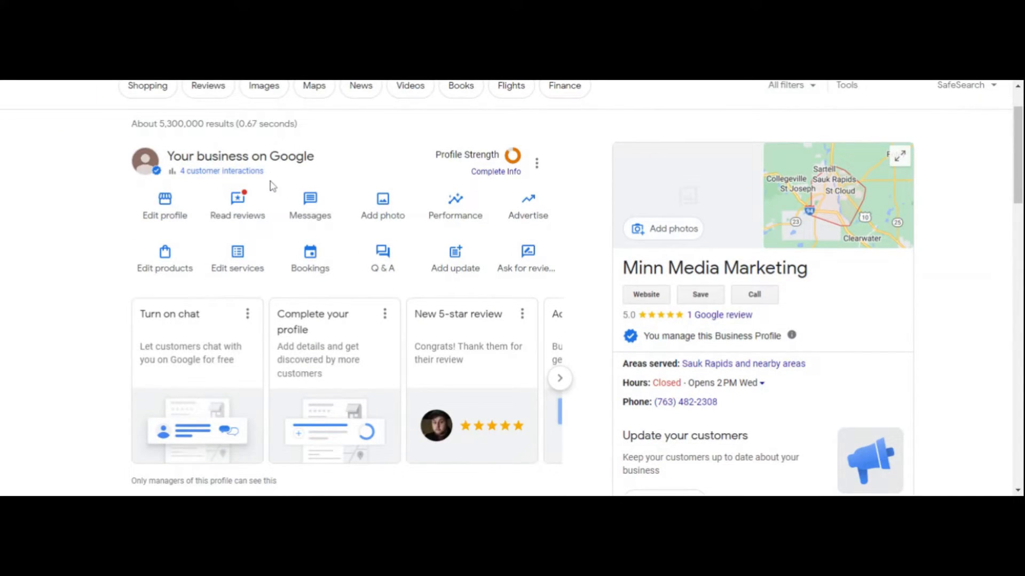
pyautogui.moveTo(580, 196)
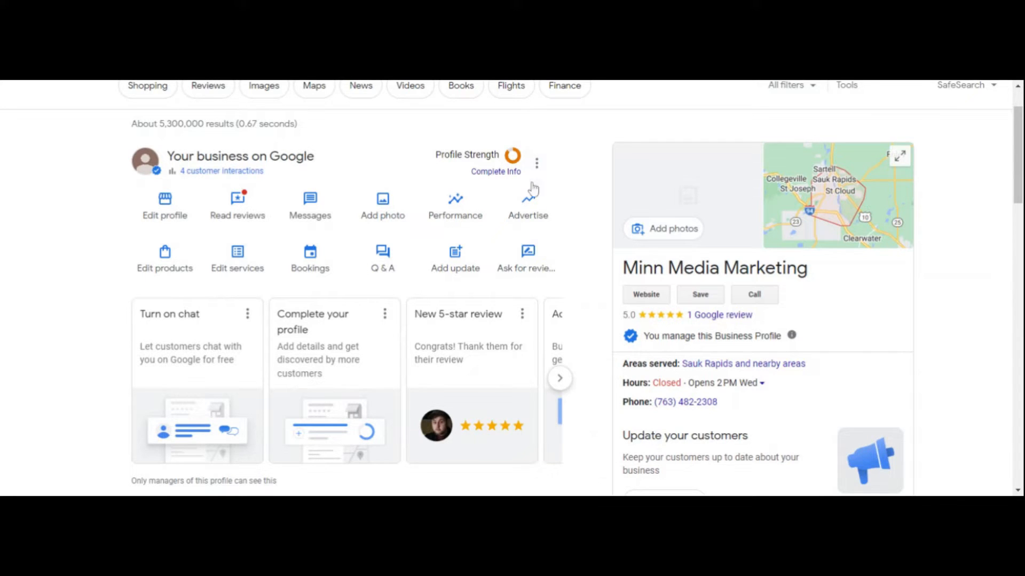
pyautogui.click(536, 163)
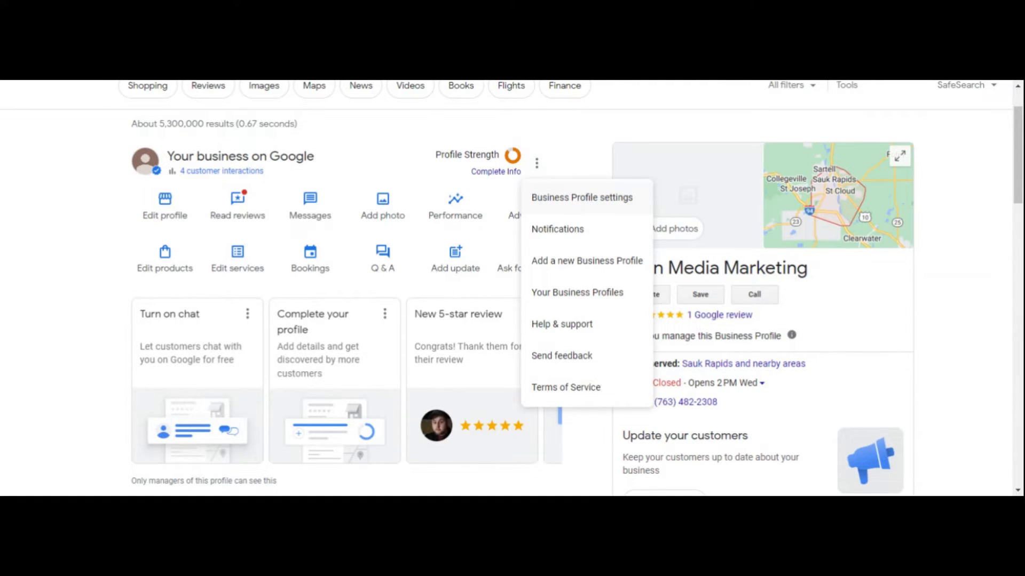
# Go to Business Profile settings and open the Managers list.
pyautogui.click(581, 197)
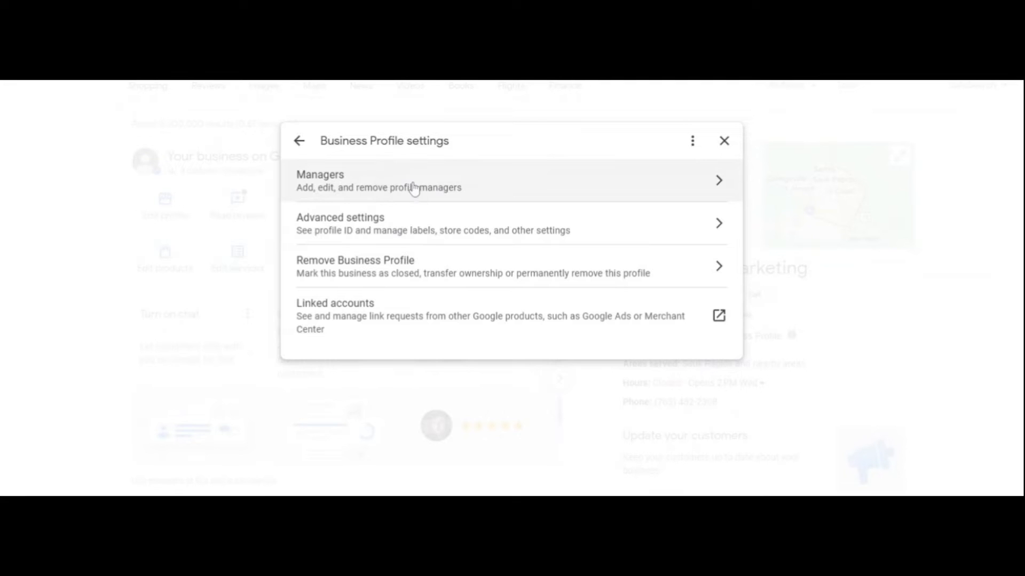
pyautogui.moveTo(498, 189)
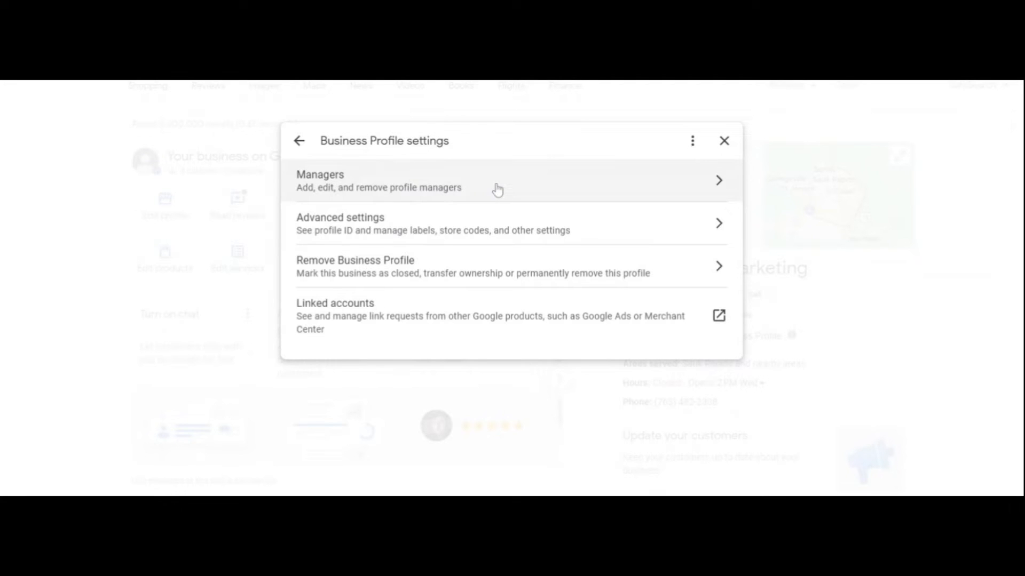
pyautogui.click(498, 181)
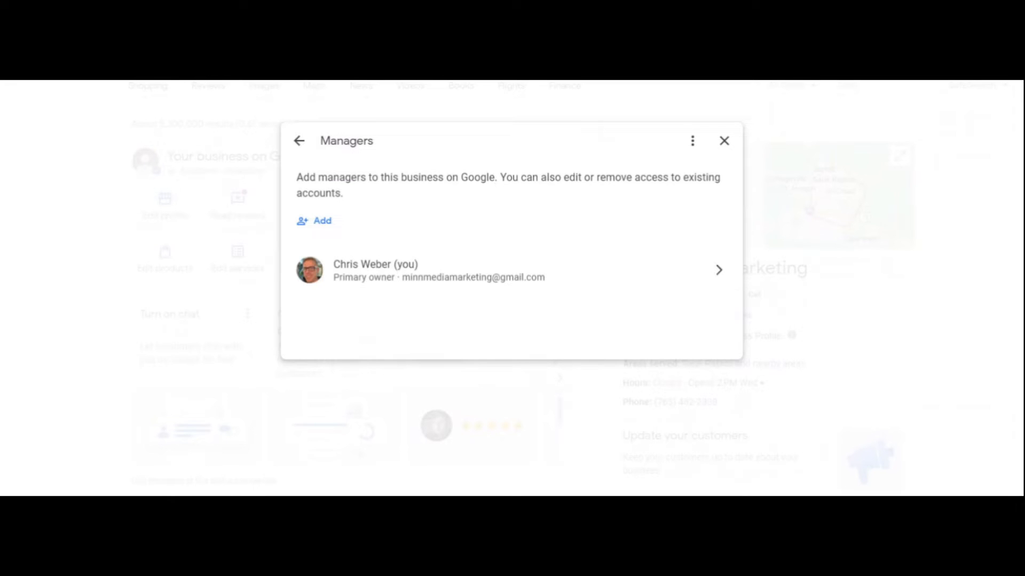
# Open the Add manager form from the Managers dialog.
pyautogui.click(323, 221)
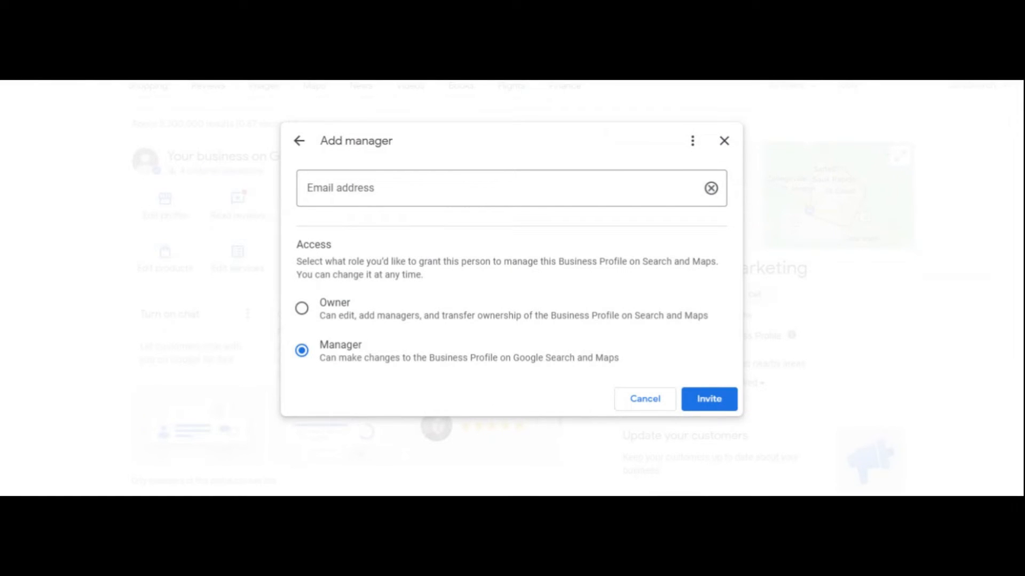
pyautogui.moveTo(363, 346)
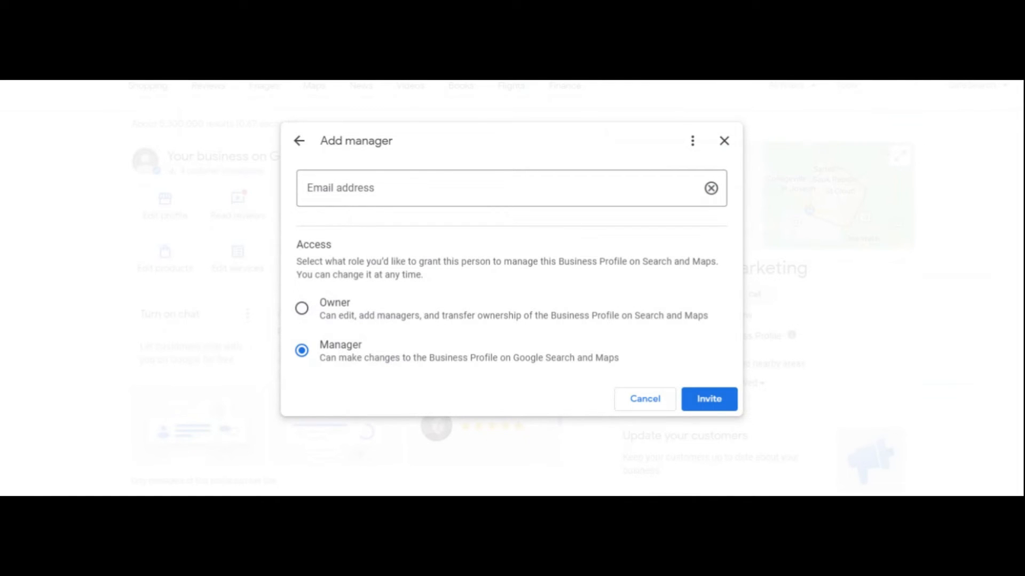
pyautogui.moveTo(184, 84)
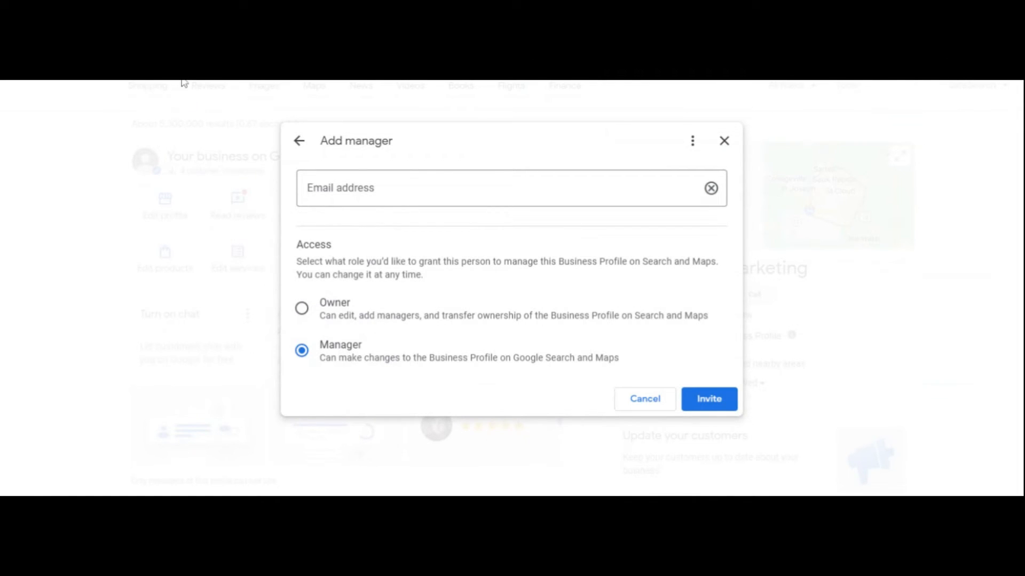